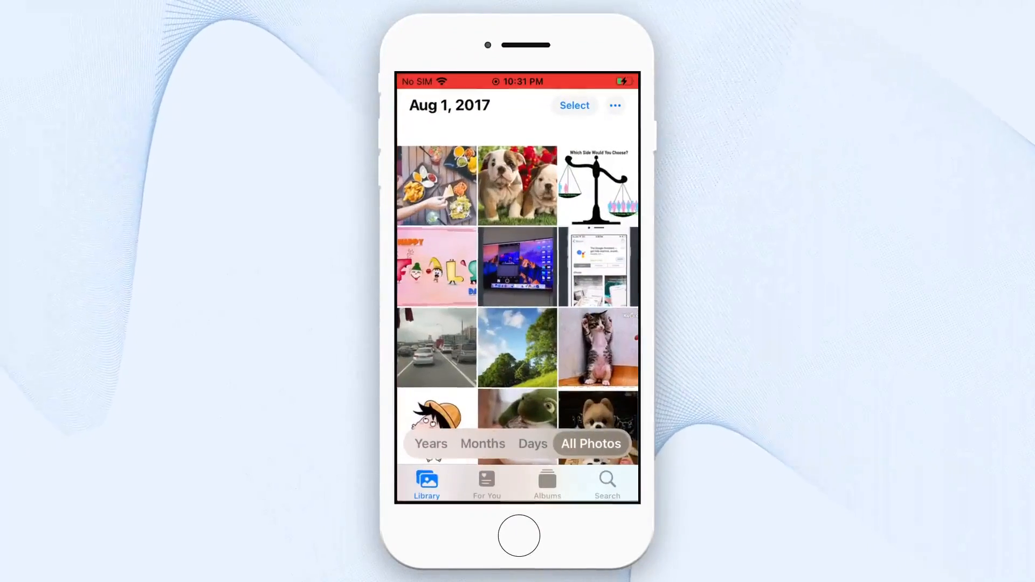
- Delete the bulldog puppies photo, then permanently delete it from Recently Deleted
left_click(517, 186)
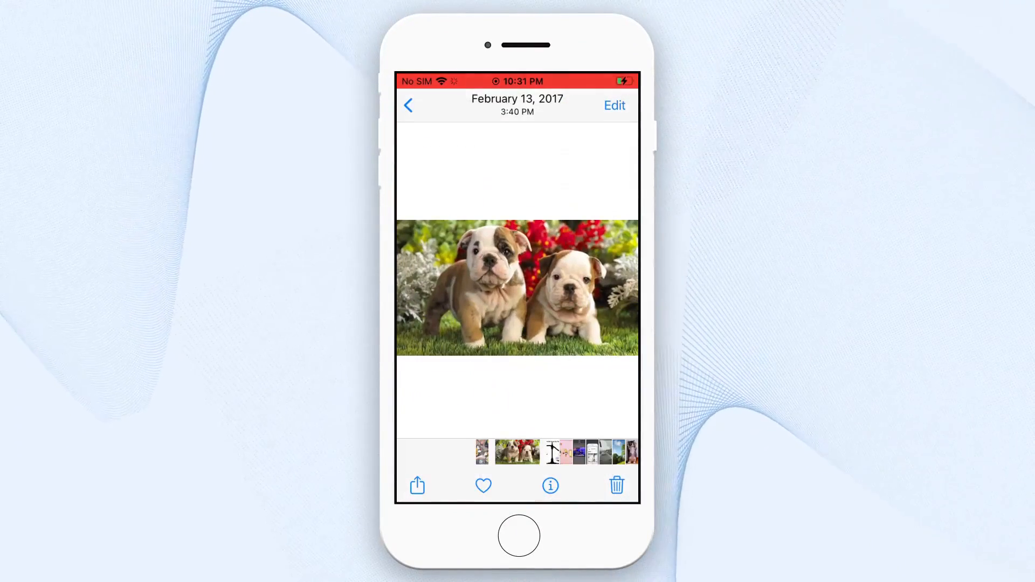
left_click(616, 485)
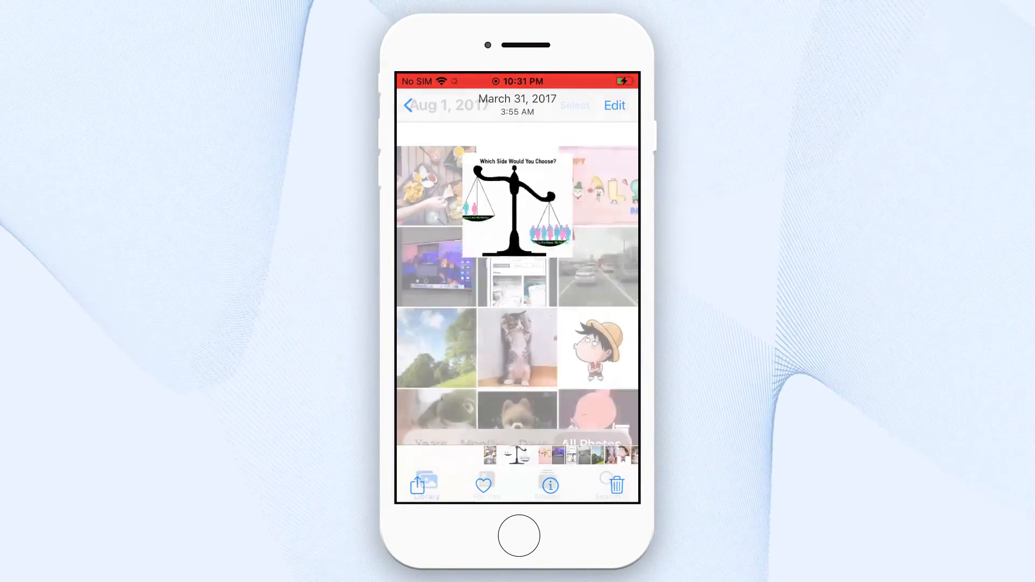
left_click(547, 482)
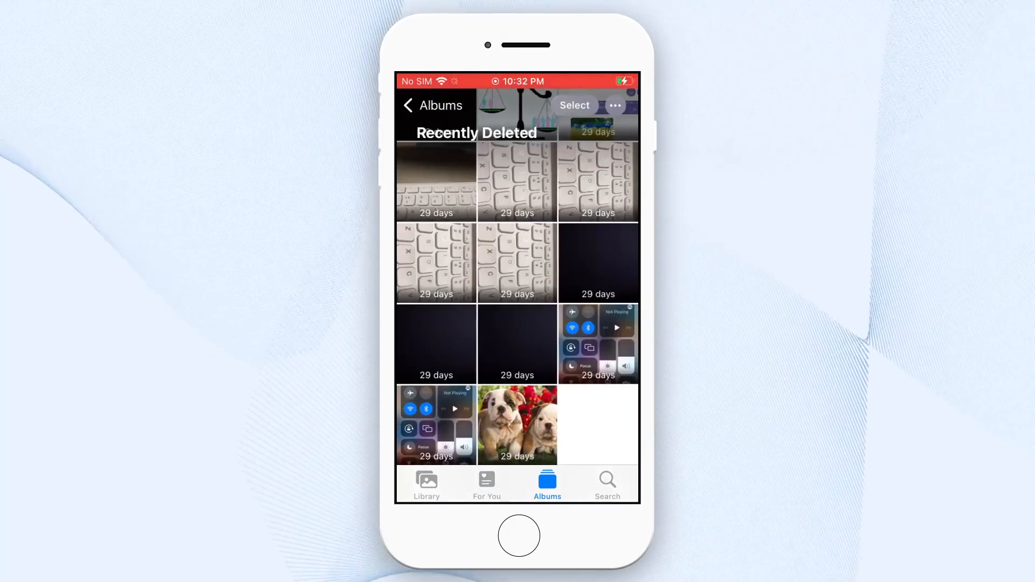
left_click(517, 424)
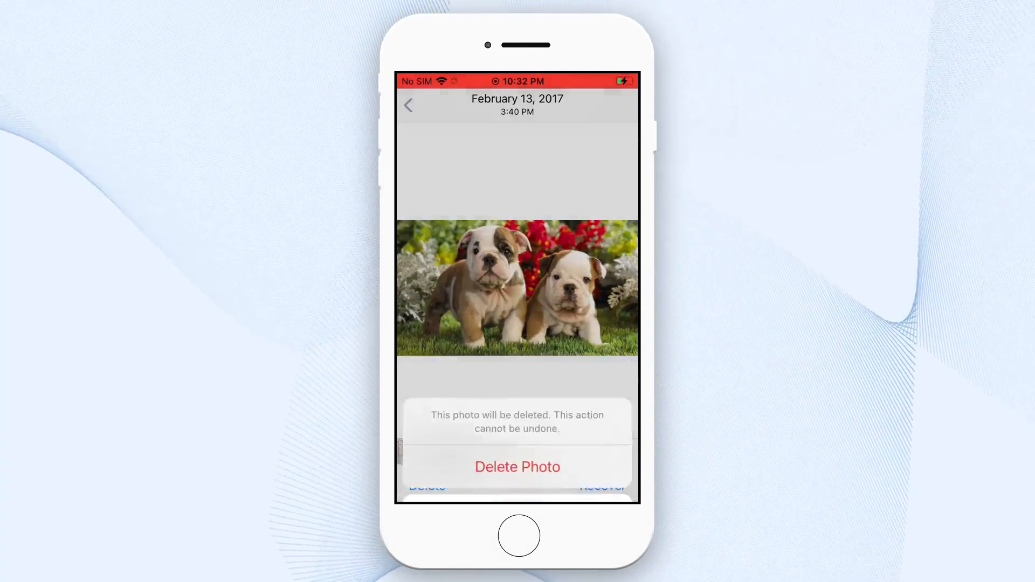
left_click(517, 467)
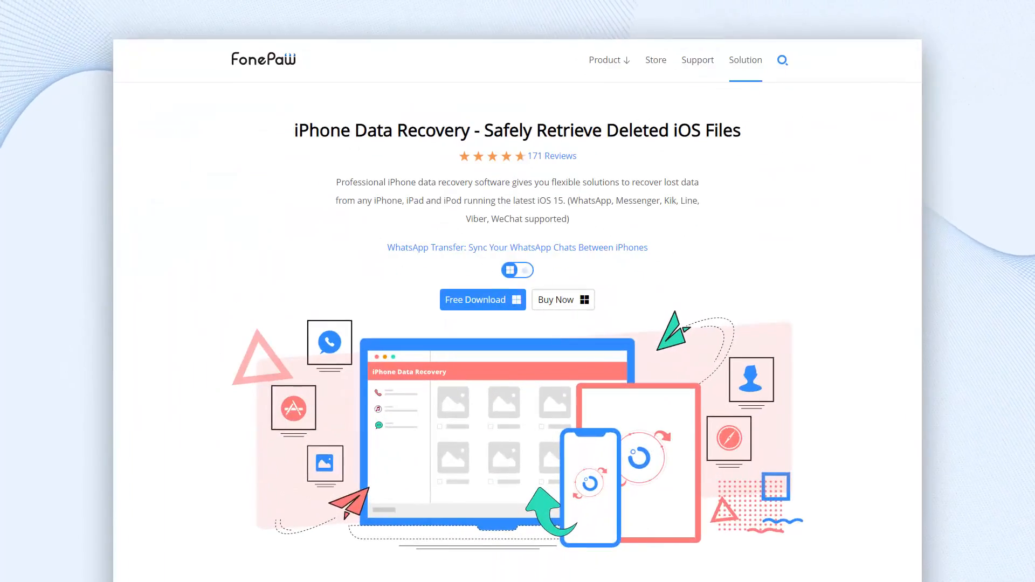
- Scroll down the FonePaw iPhone Data Recovery product page toward Free Download
scroll("down", 3)
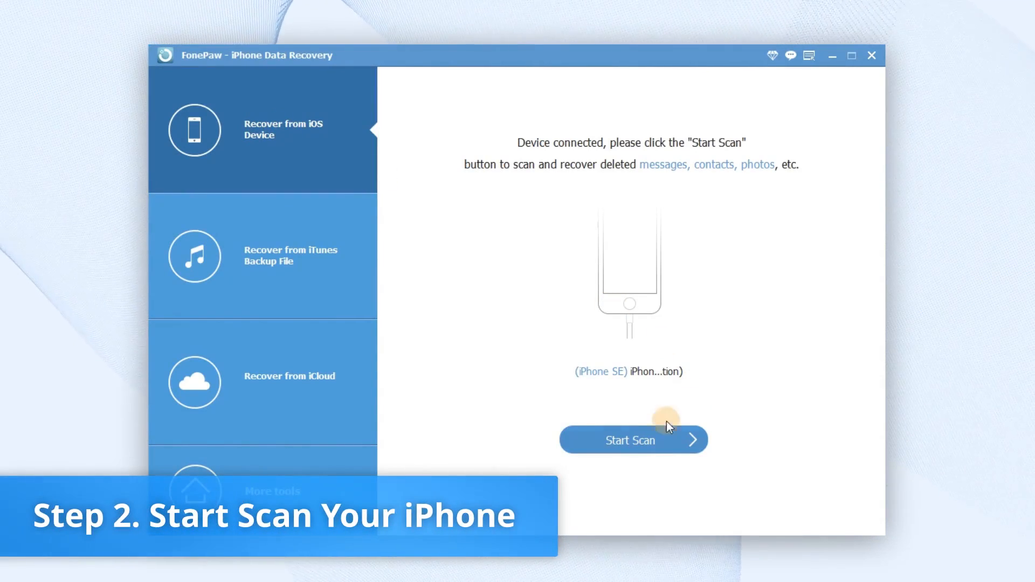
- Scan the connected iPhone for recoverable Camera Roll items
left_click(631, 441)
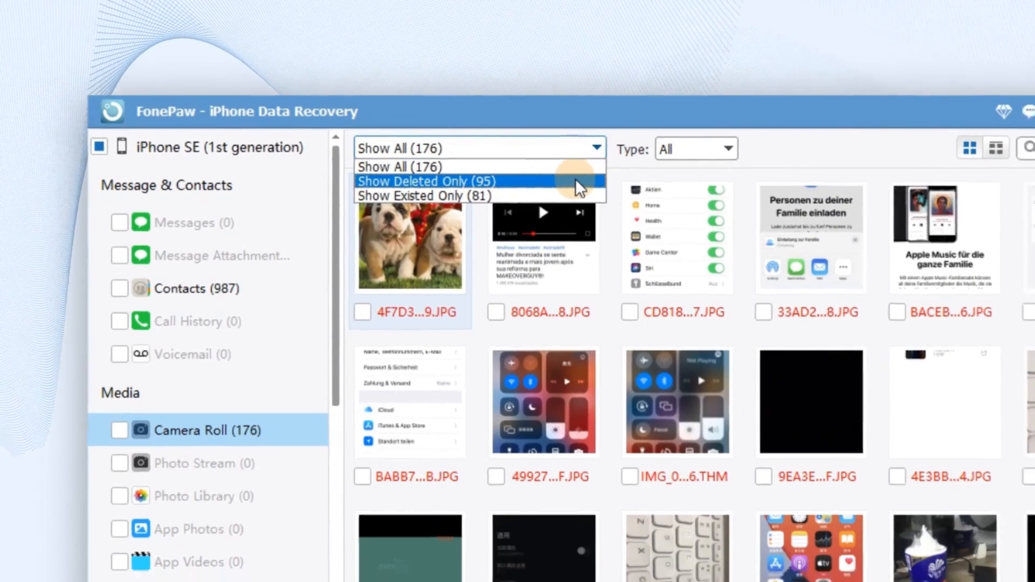
- Filter to deleted items and recover only 4F7D3…9.JPG to the output folder
left_click(426, 181)
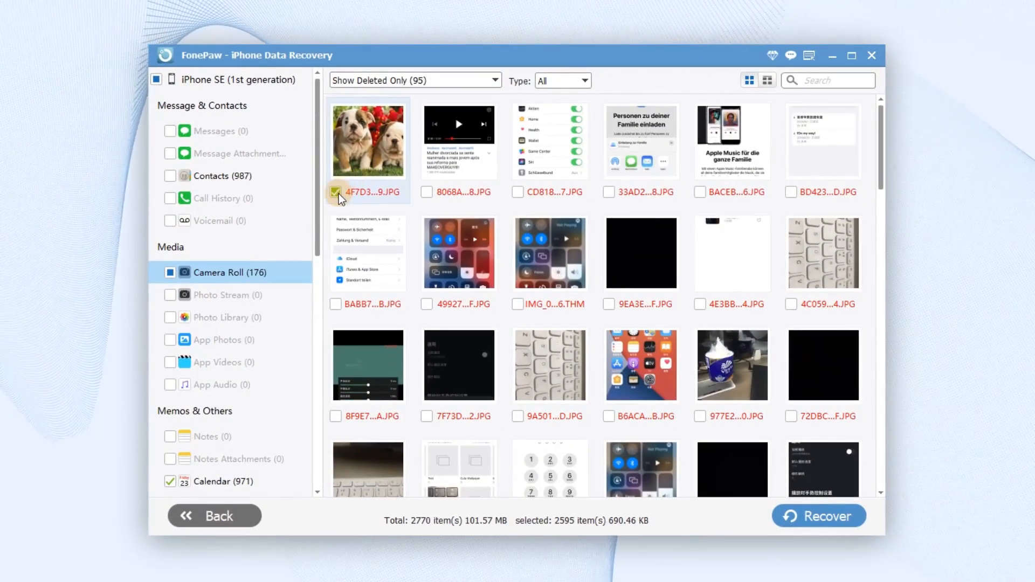
left_click(336, 192)
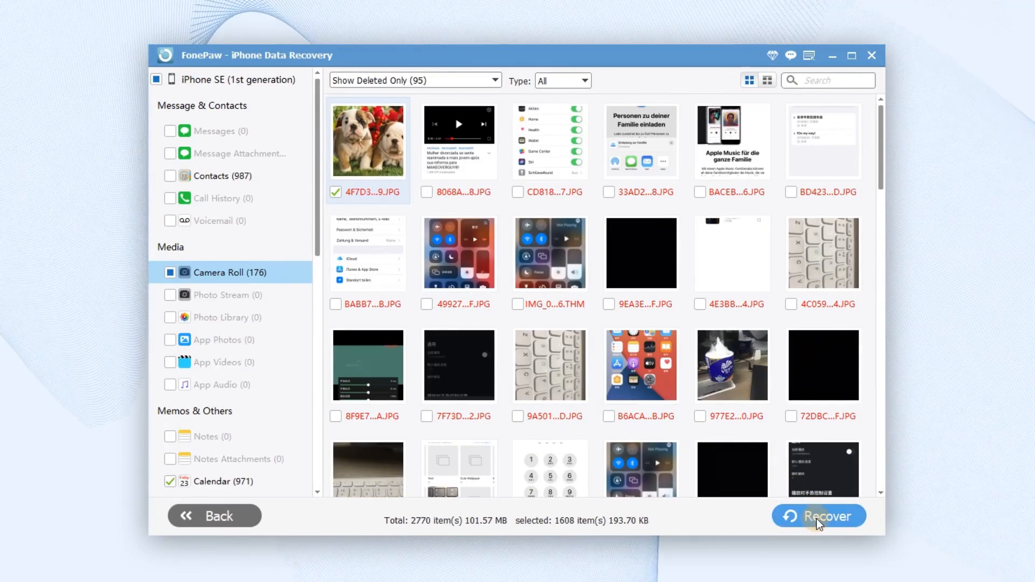
left_click(818, 516)
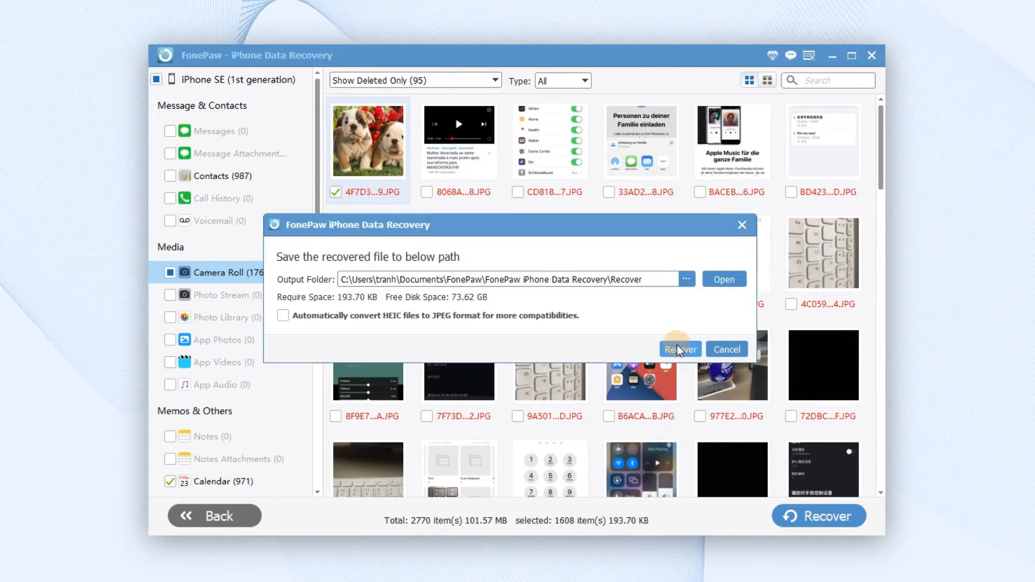
left_click(679, 348)
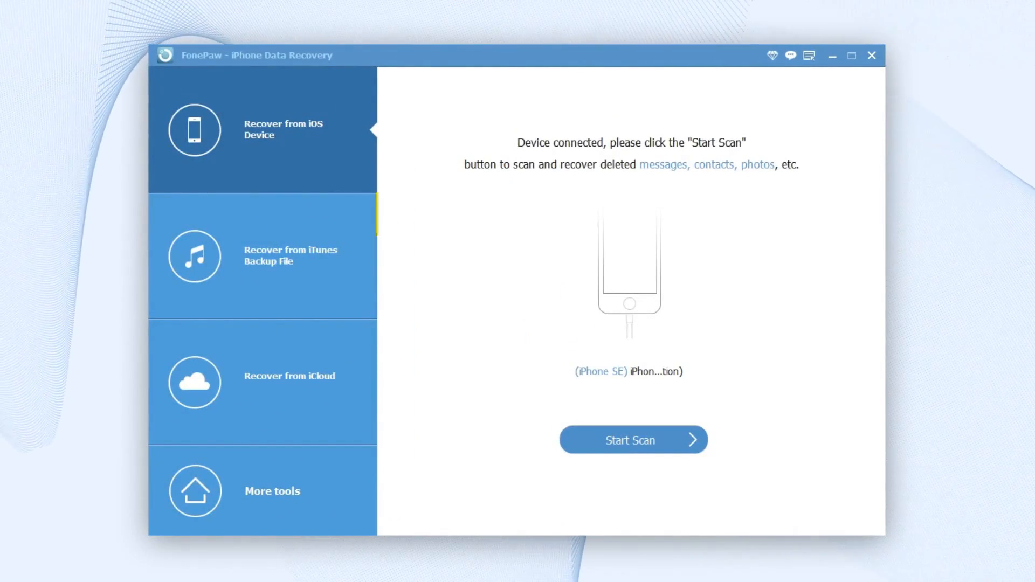
- Scan the iPhone SE iTunes backup and show its Camera Roll items
left_click(291, 256)
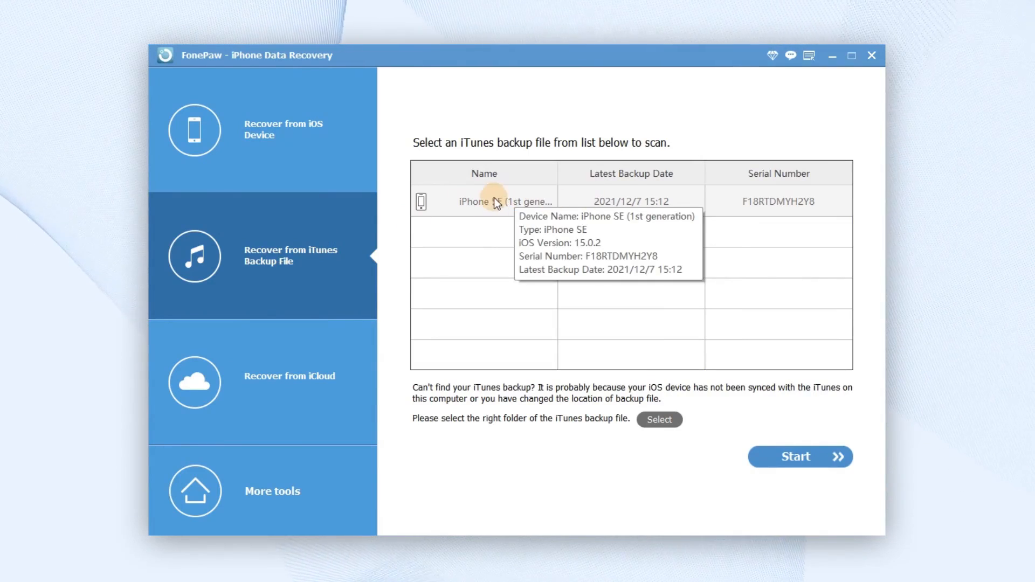
mouse_move(760, 391)
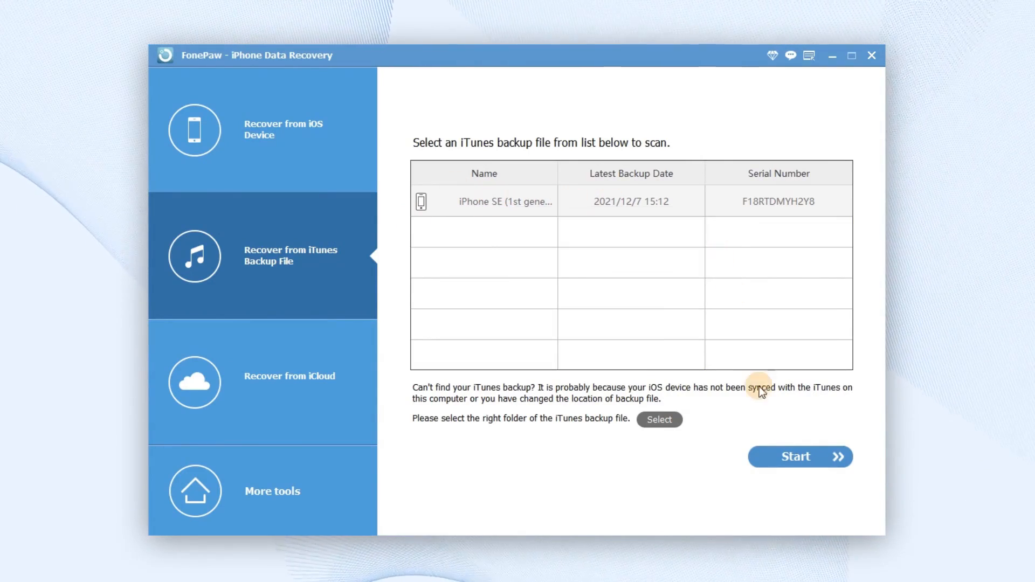
left_click(795, 456)
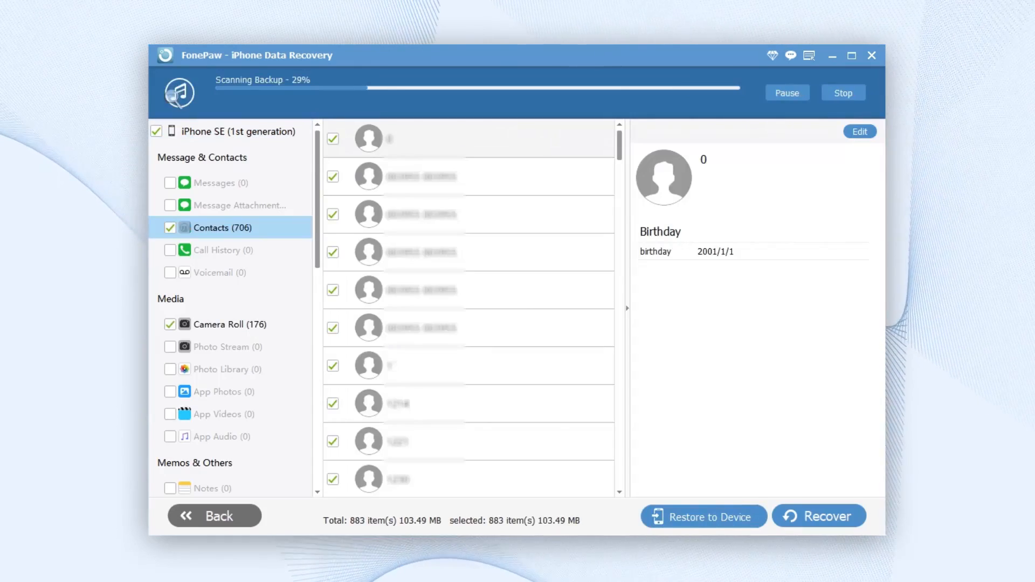
left_click(232, 272)
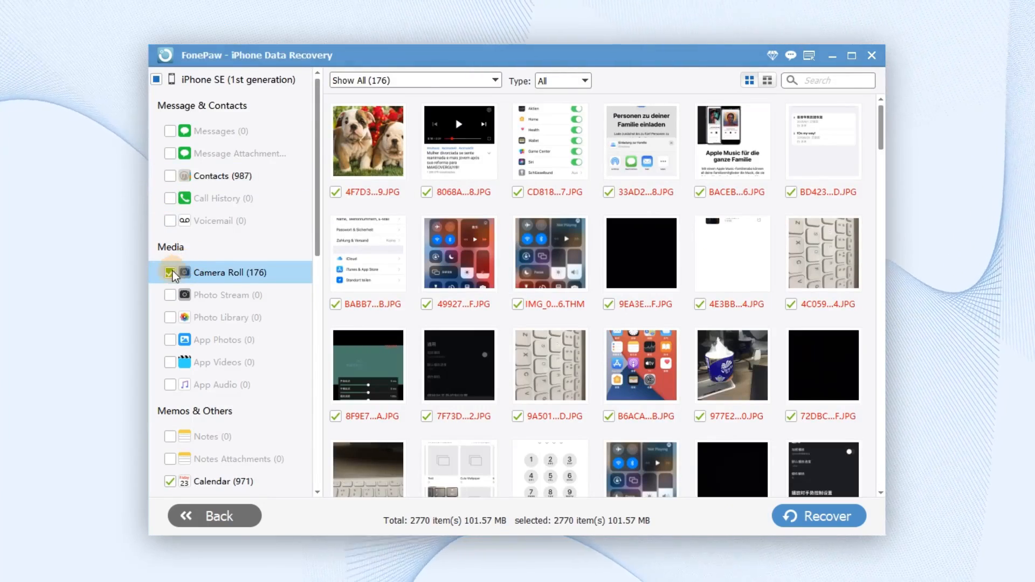
- Deselect all Camera Roll items and recover only the bulldog photo from the backup
left_click(170, 272)
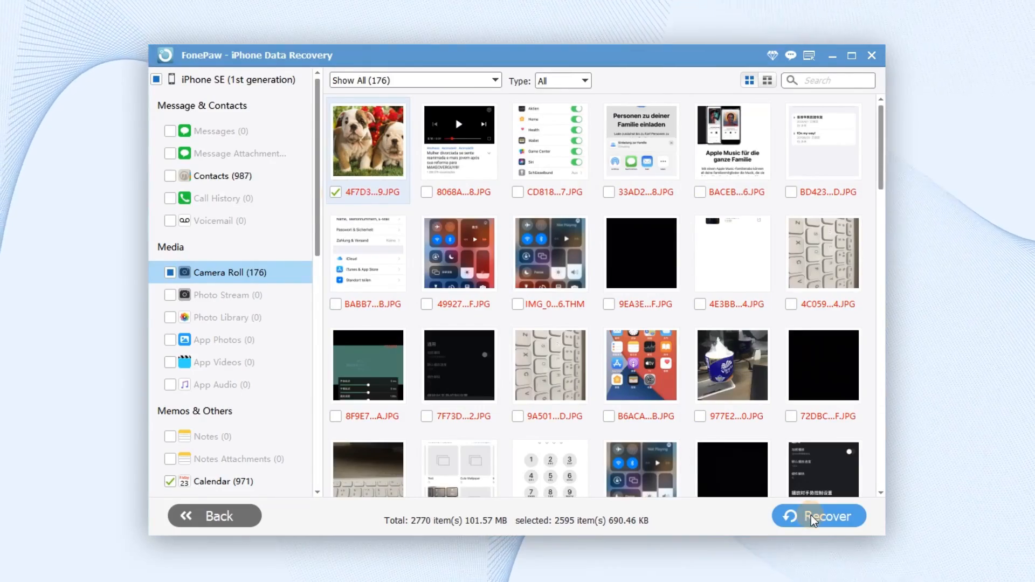
left_click(818, 516)
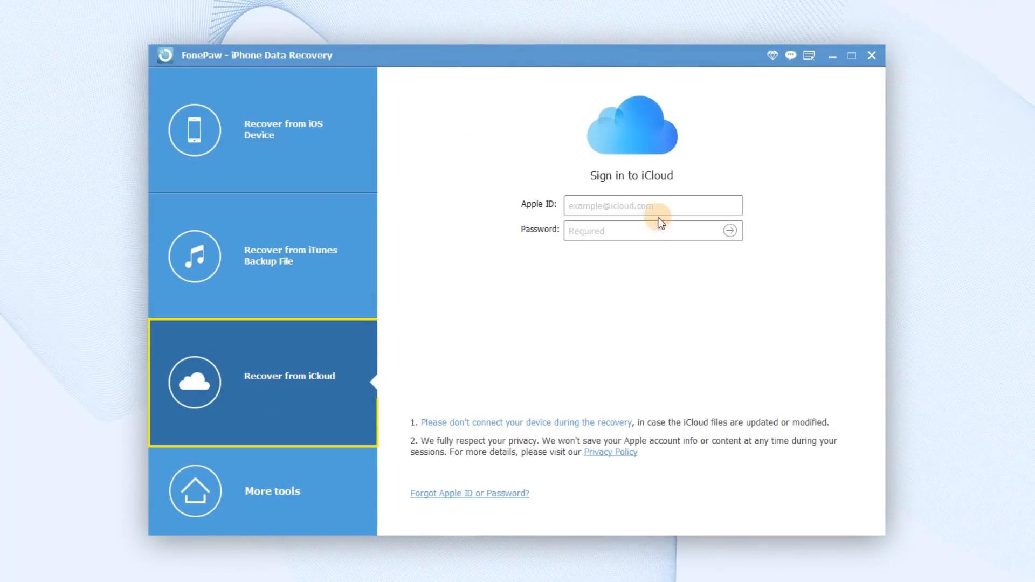
- Sign in with Apple ID, scan iCloud Photos, and recover only the bulldog photo
left_click(652, 206)
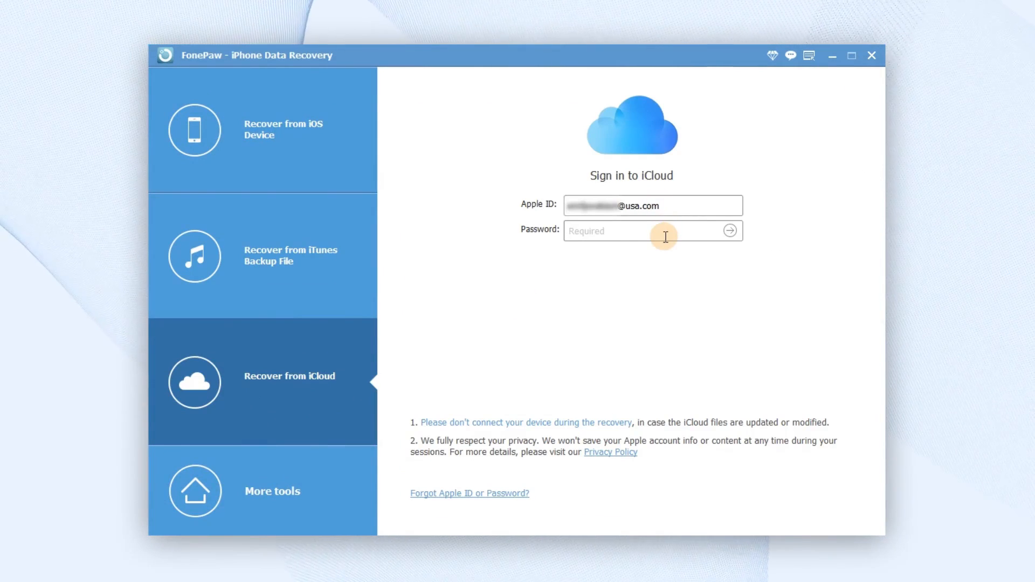
left_click(729, 231)
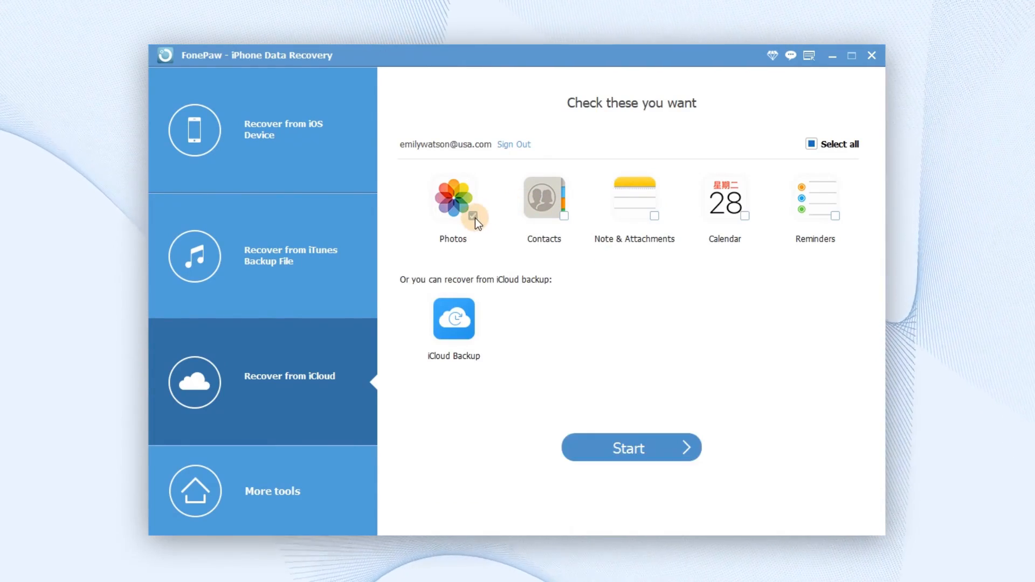
left_click(629, 448)
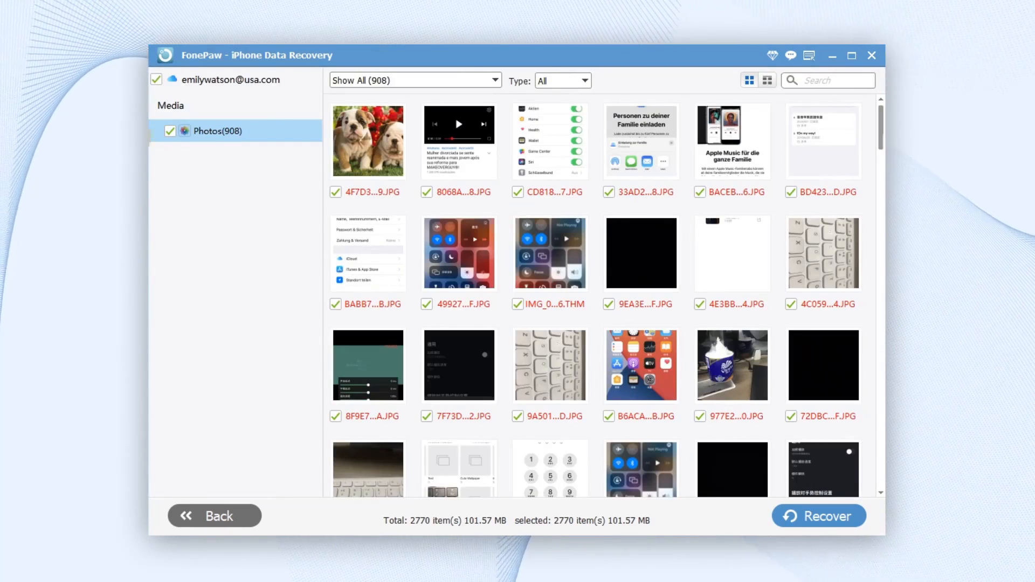
left_click(335, 192)
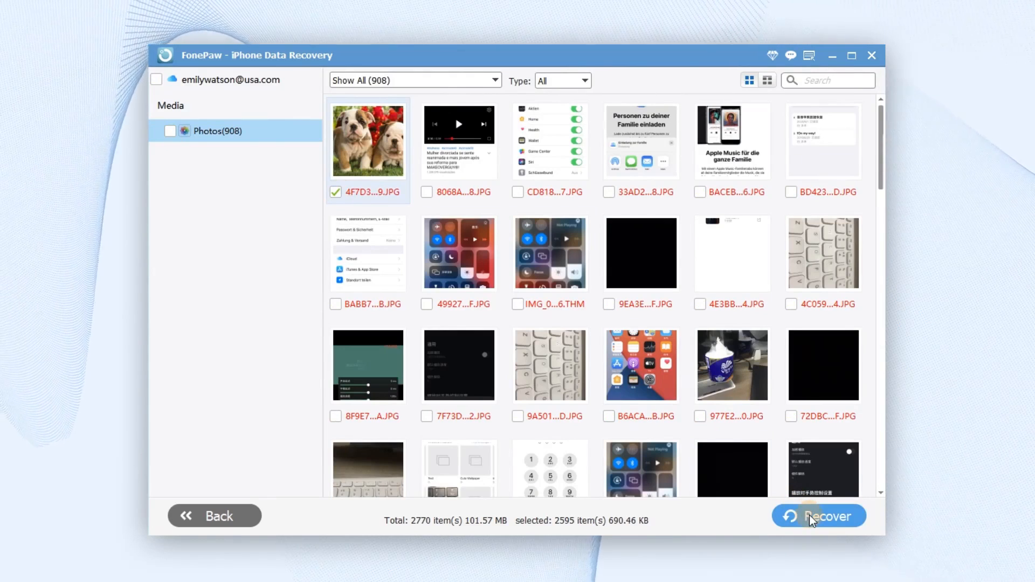
left_click(818, 515)
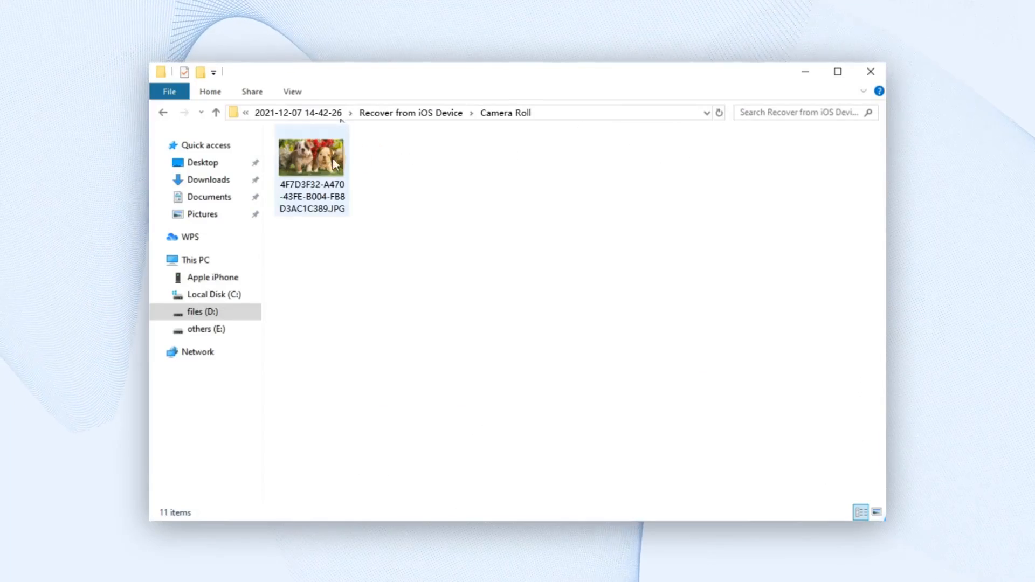